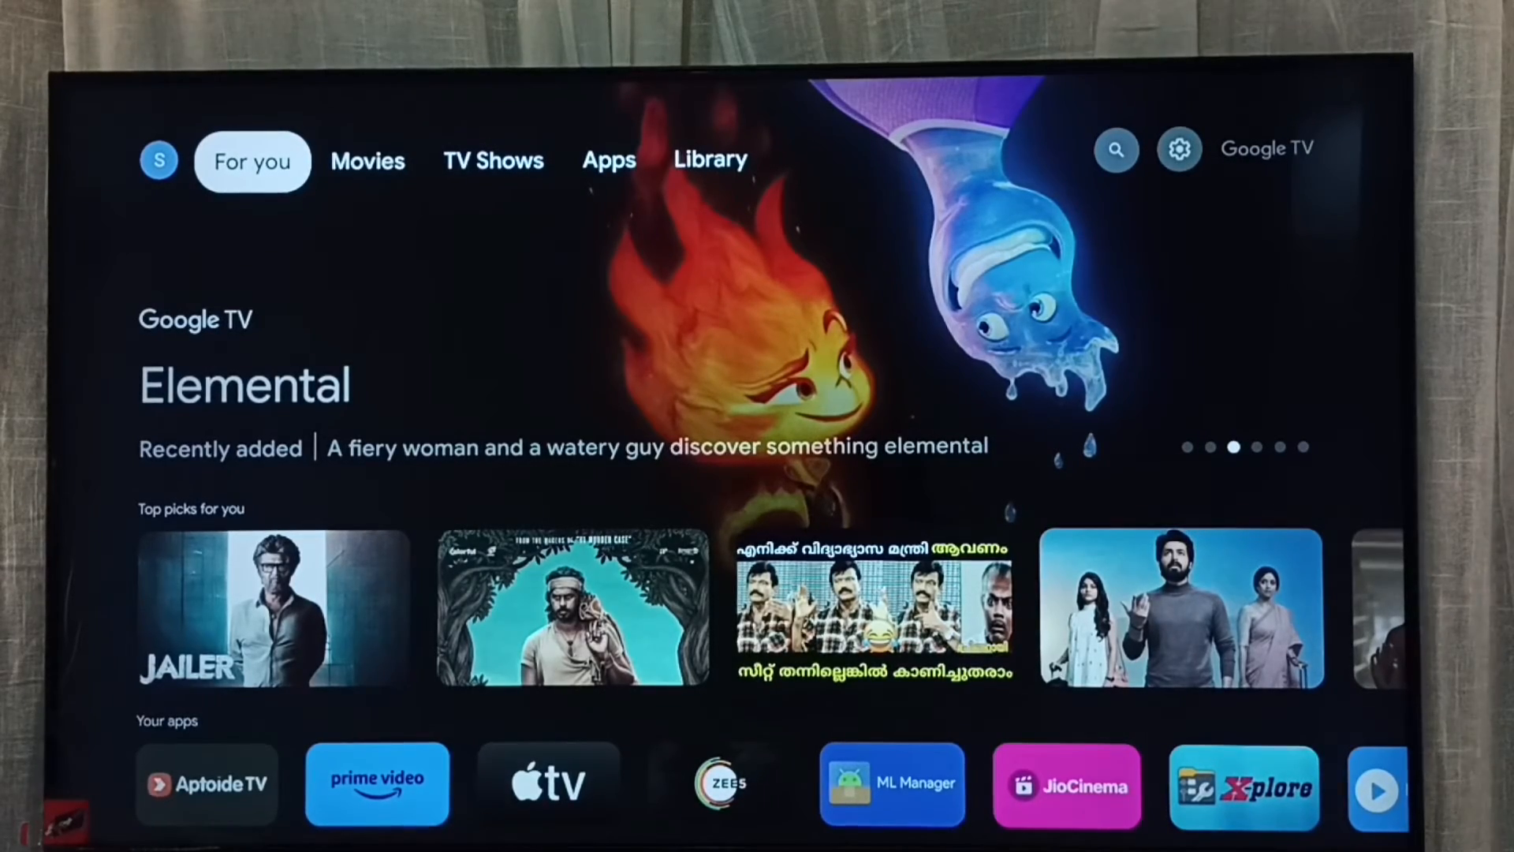
# - Go to Apps, open quick settings, and select the profile avatar to reach Choose an account
pyautogui.click(608, 160)
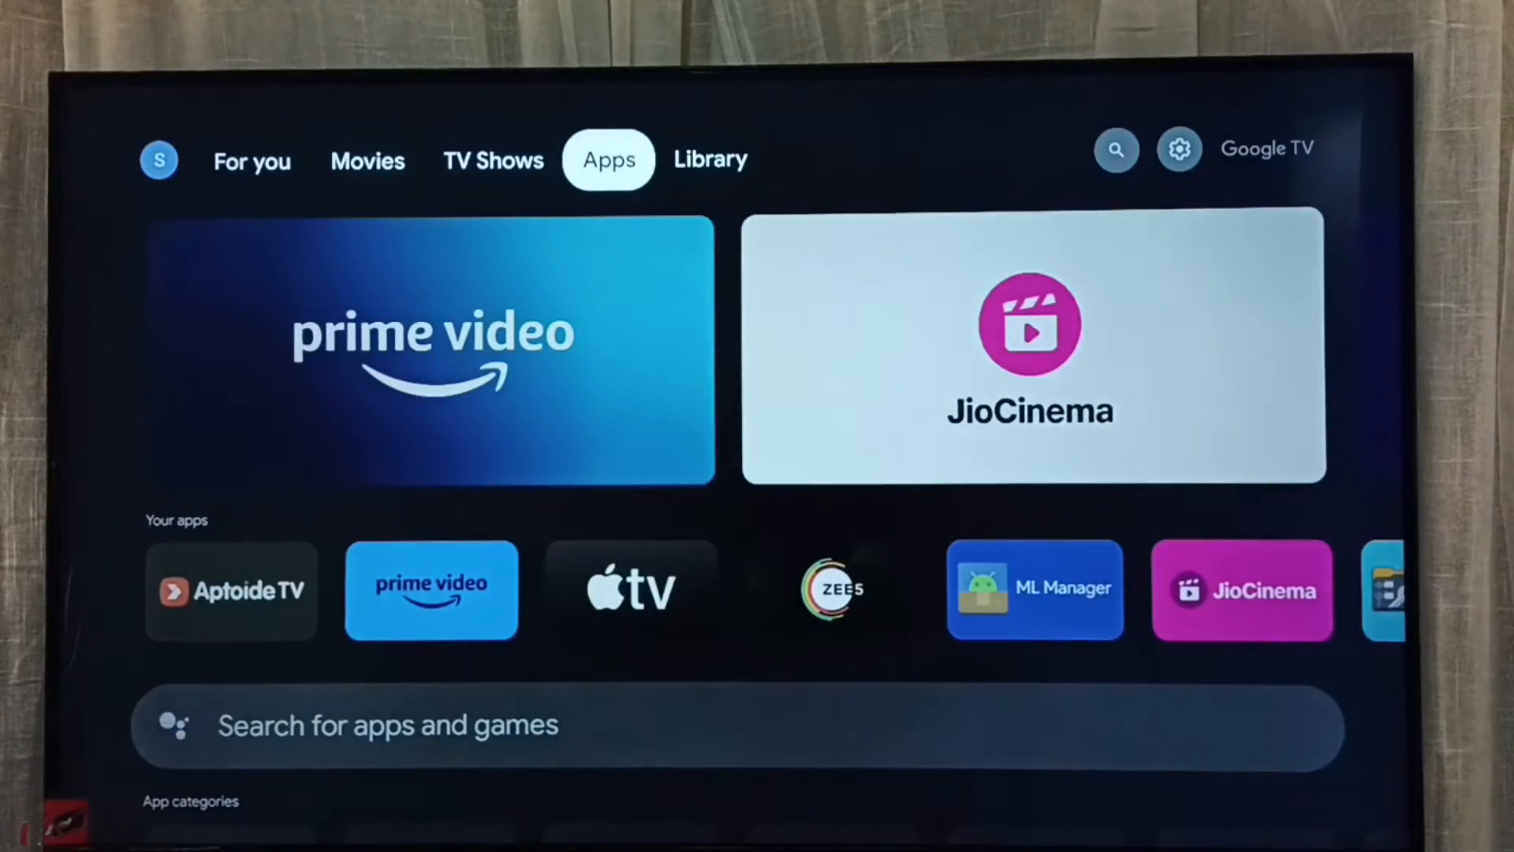
pyautogui.click(710, 159)
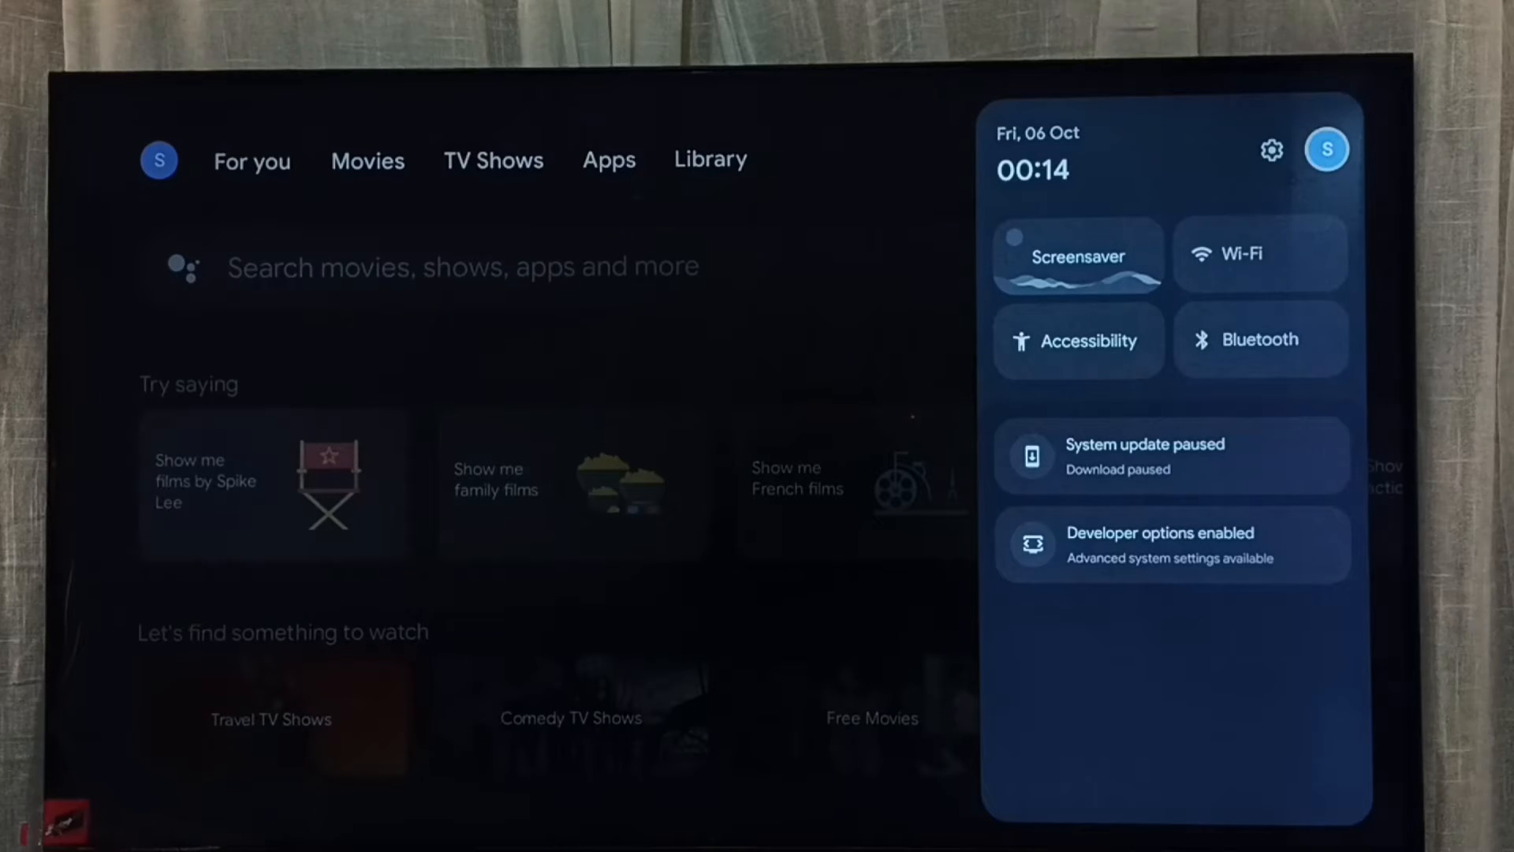
pyautogui.click(1327, 149)
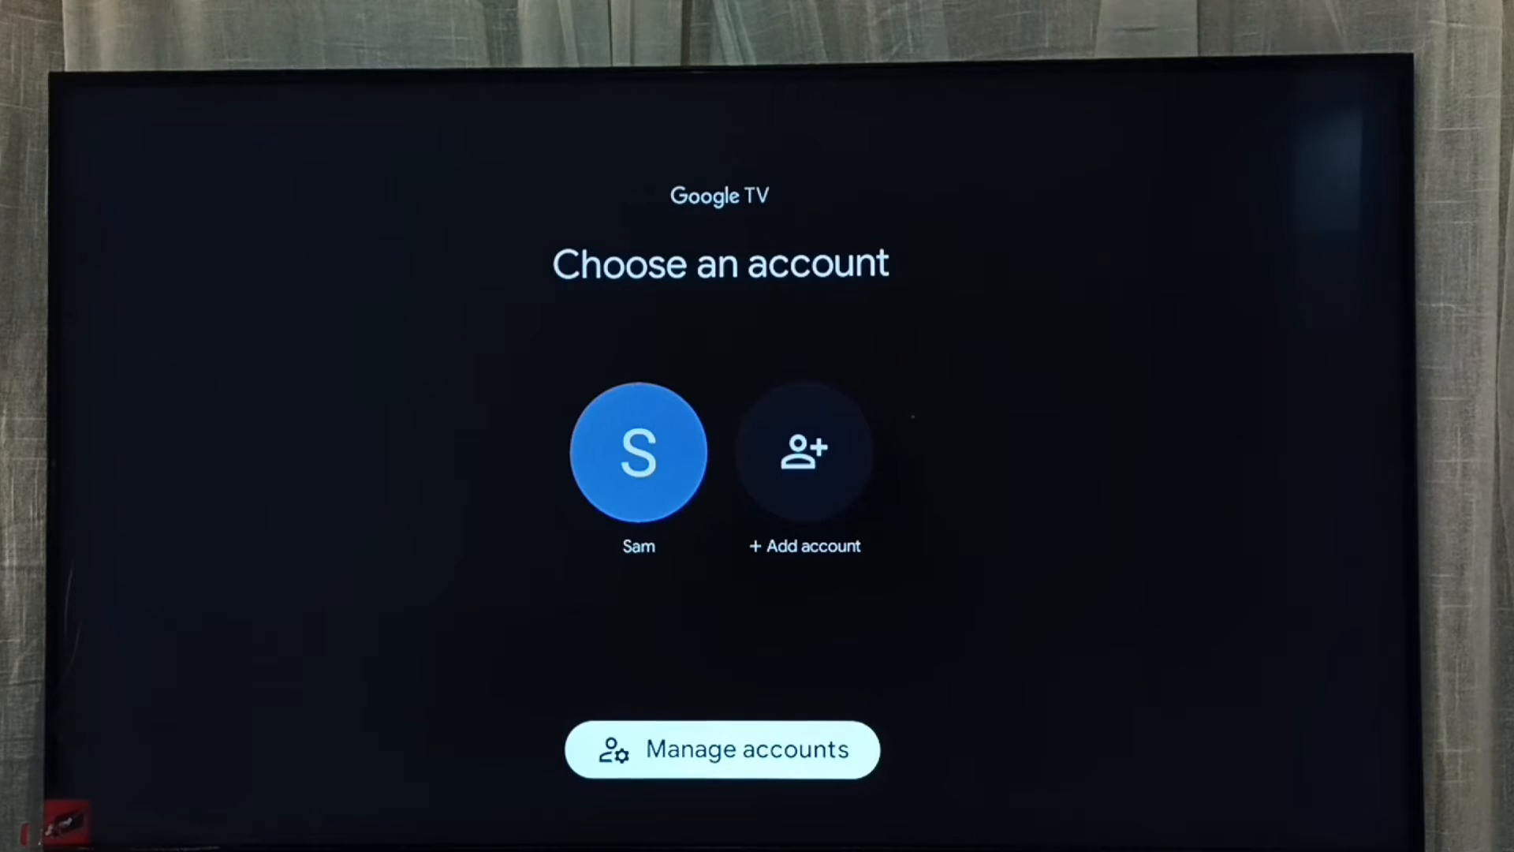
pyautogui.click(724, 749)
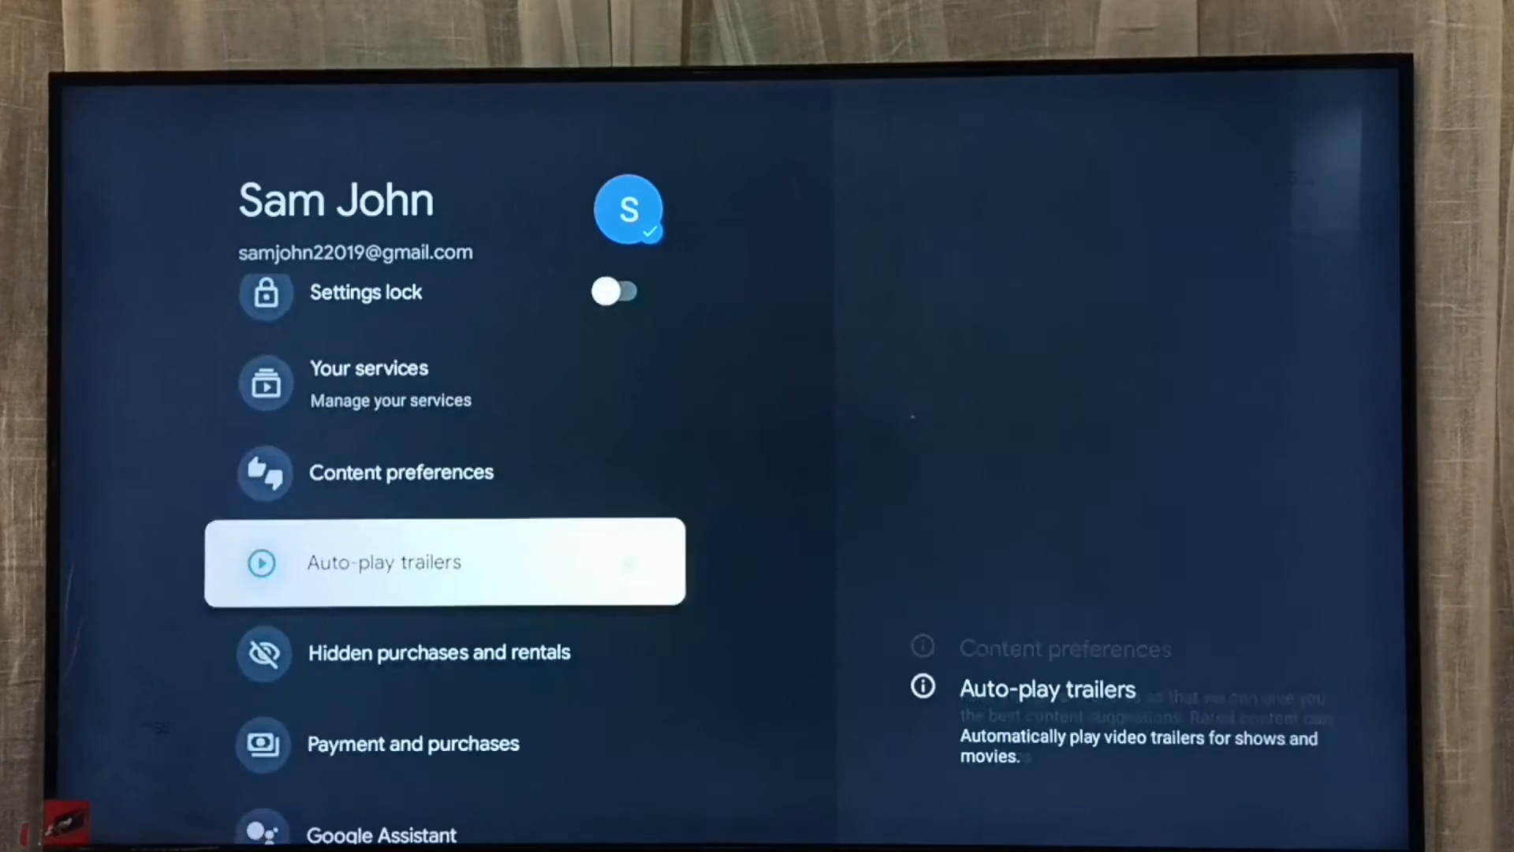
pyautogui.scroll(-3)
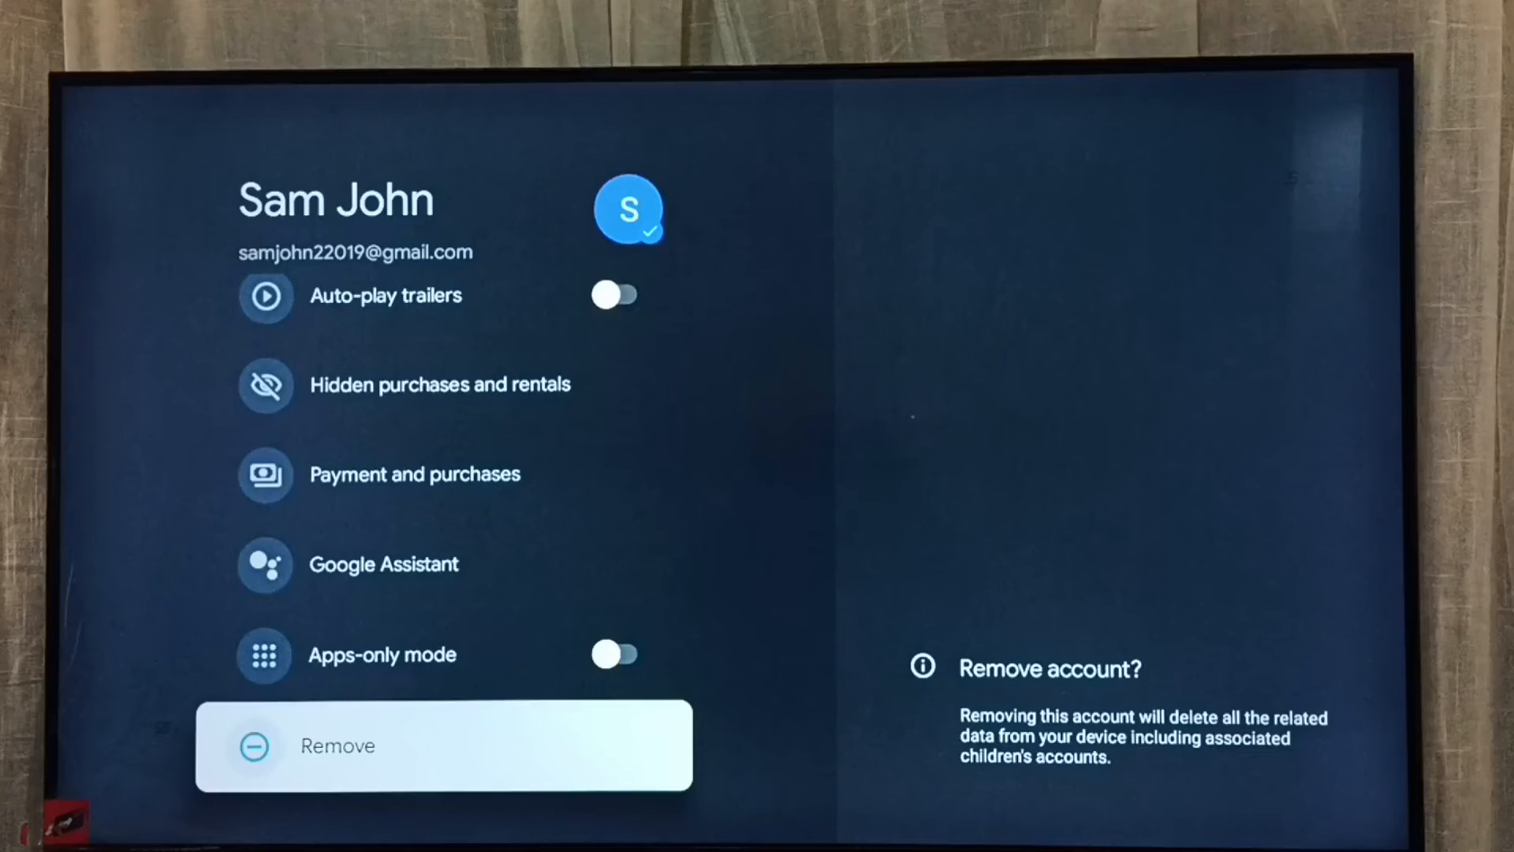
pyautogui.click(336, 745)
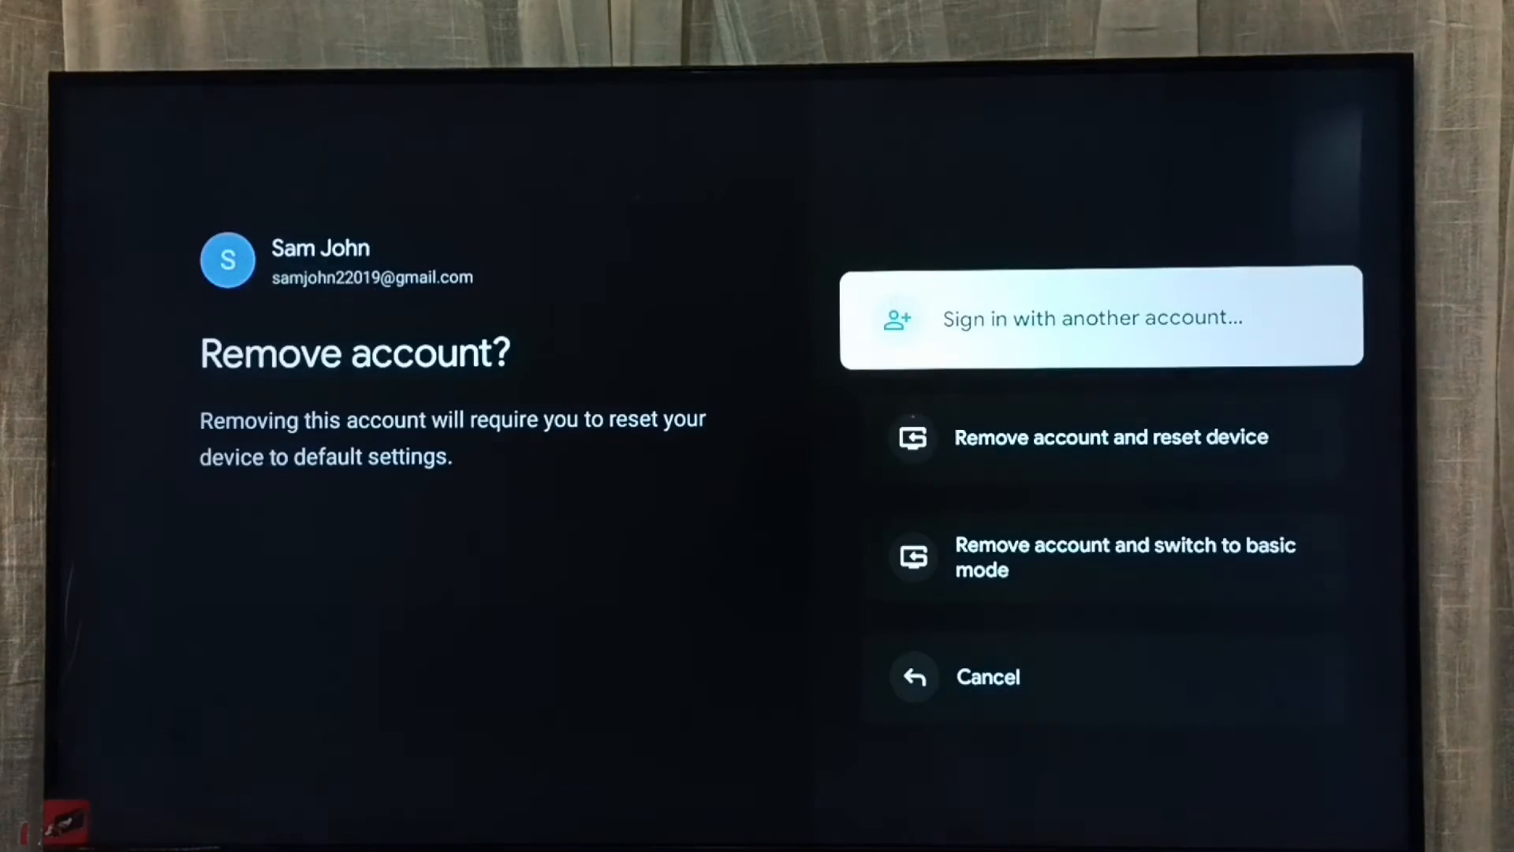